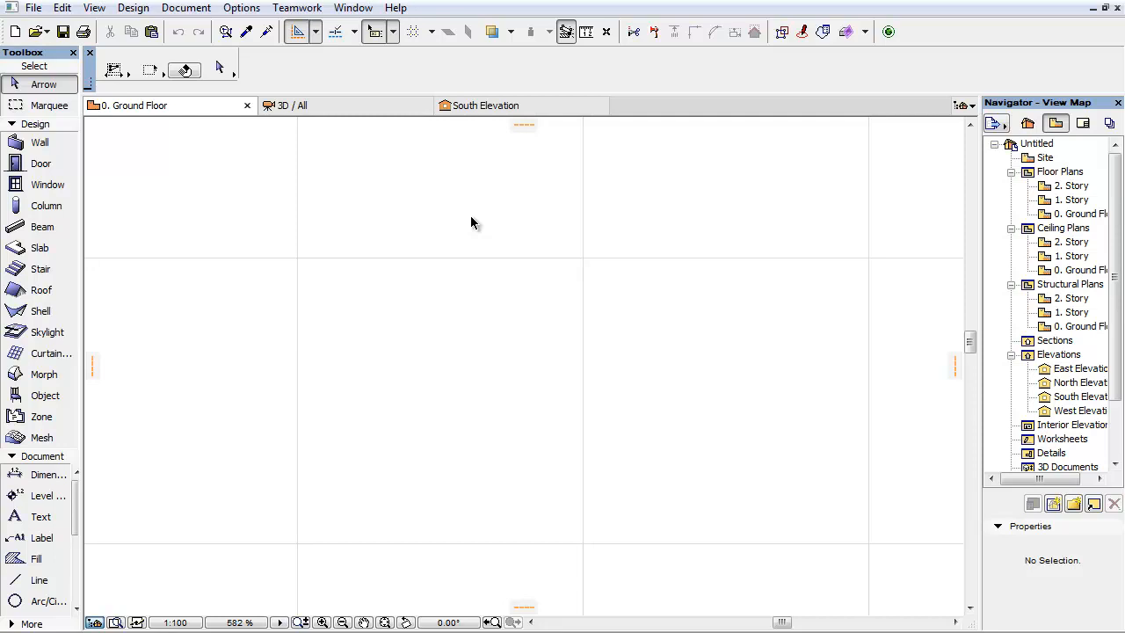
Open the Options menu to view the Apply Profile work environment entries
{"action": "left_click", "coordinate": [240, 8]}
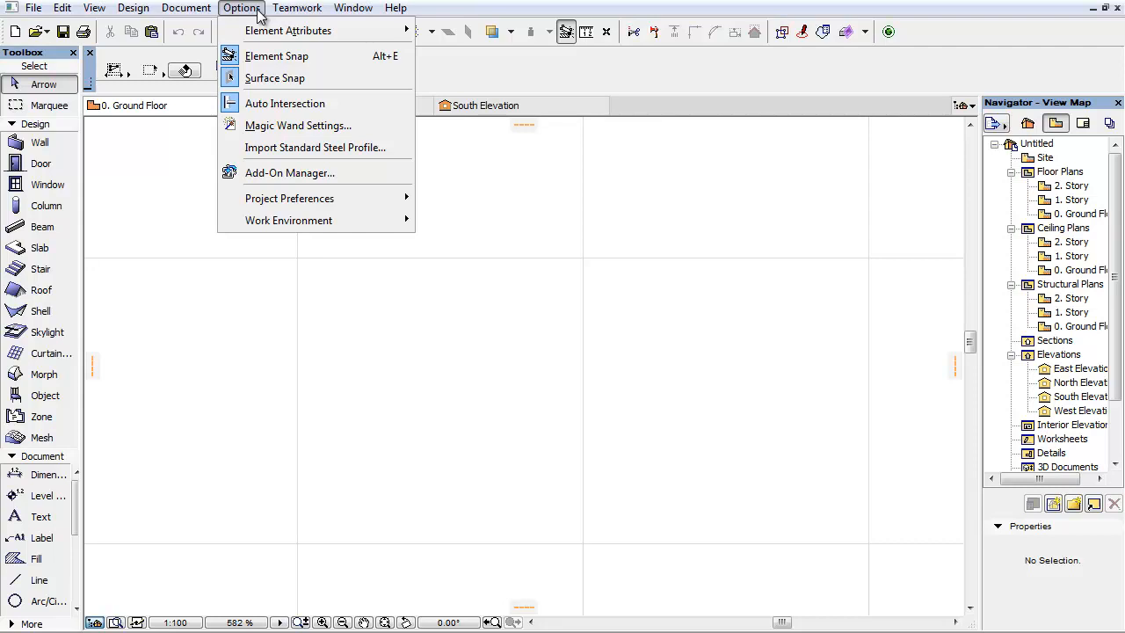
{"action": "mouse_move", "coordinate": [289, 220]}
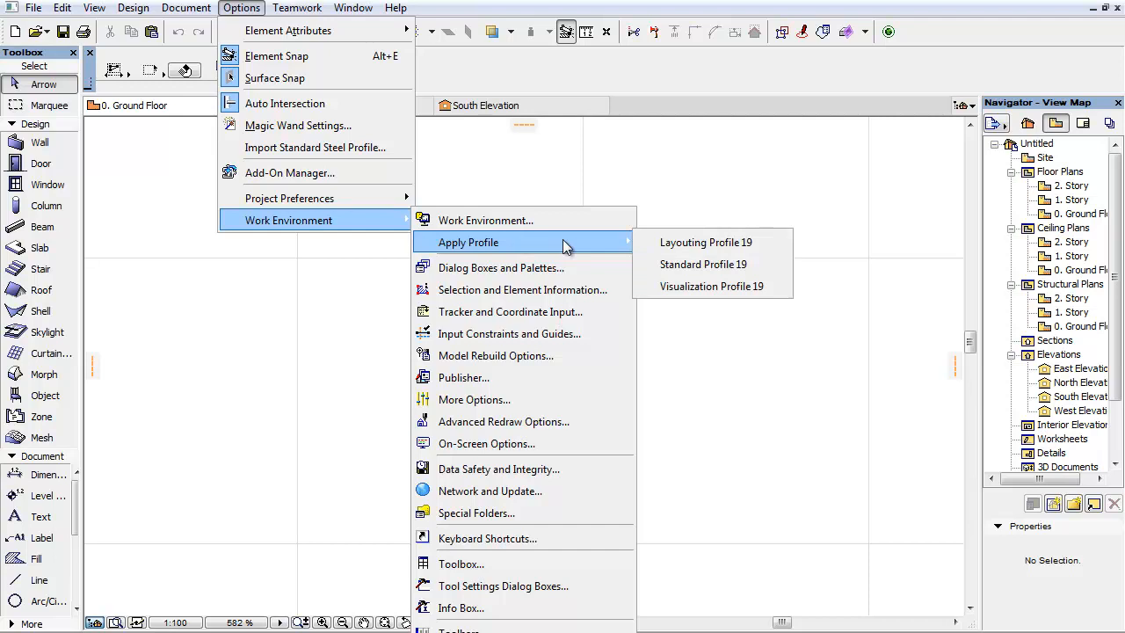
{"action": "mouse_move", "coordinate": [627, 251]}
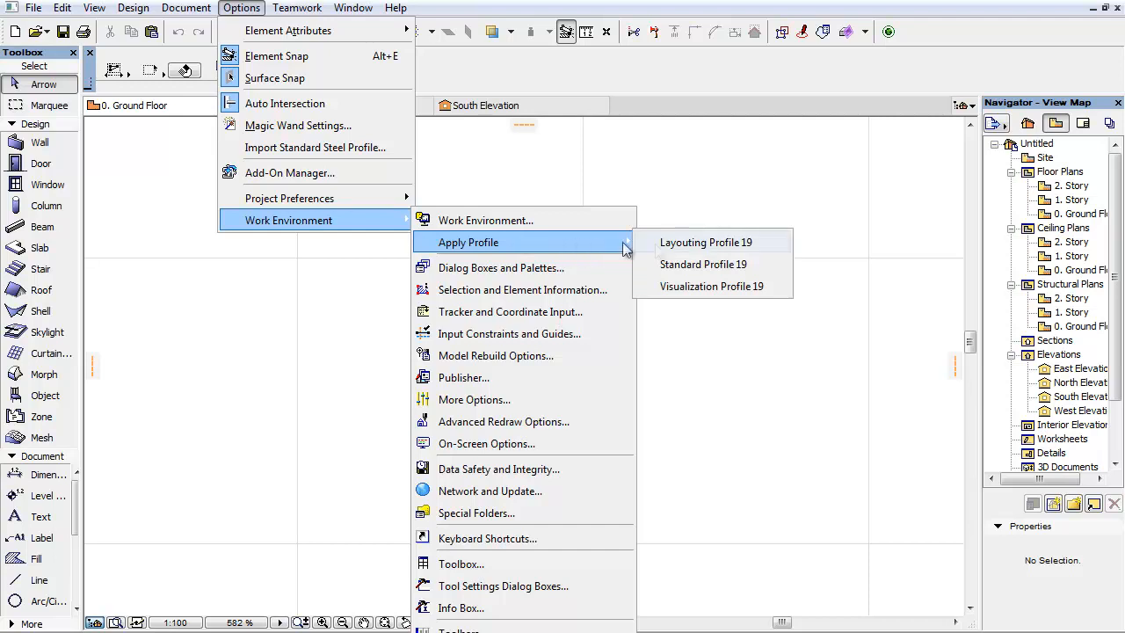
{"action": "mouse_move", "coordinate": [711, 285]}
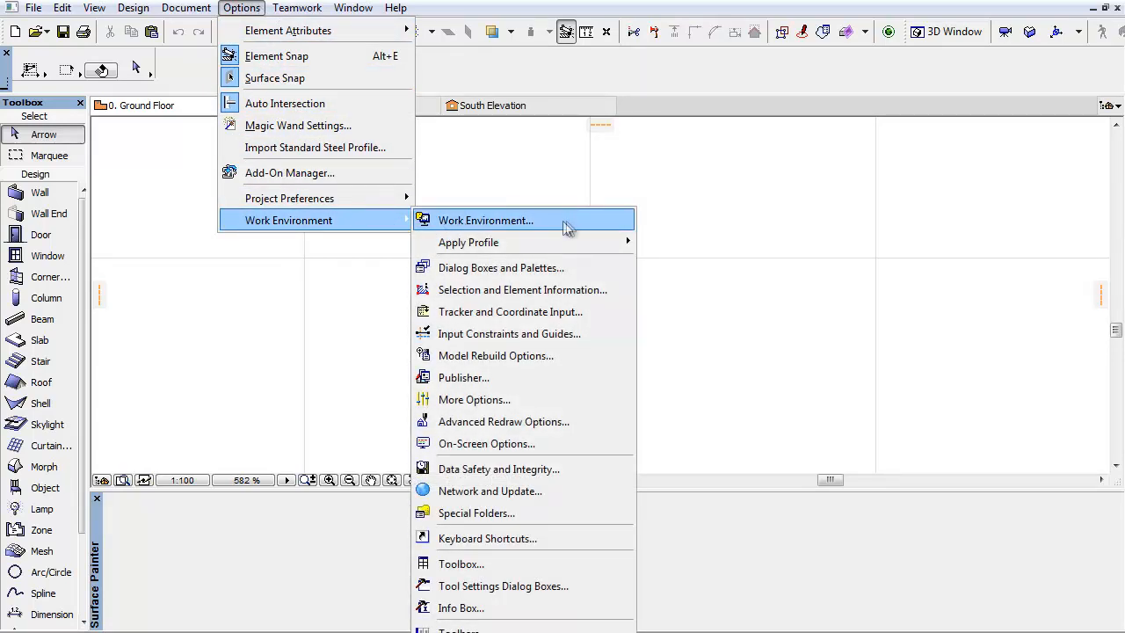
Apply the schemes of Standard Profile 19, confirm, and accept the Work Environment dialog
{"action": "left_click", "coordinate": [485, 219]}
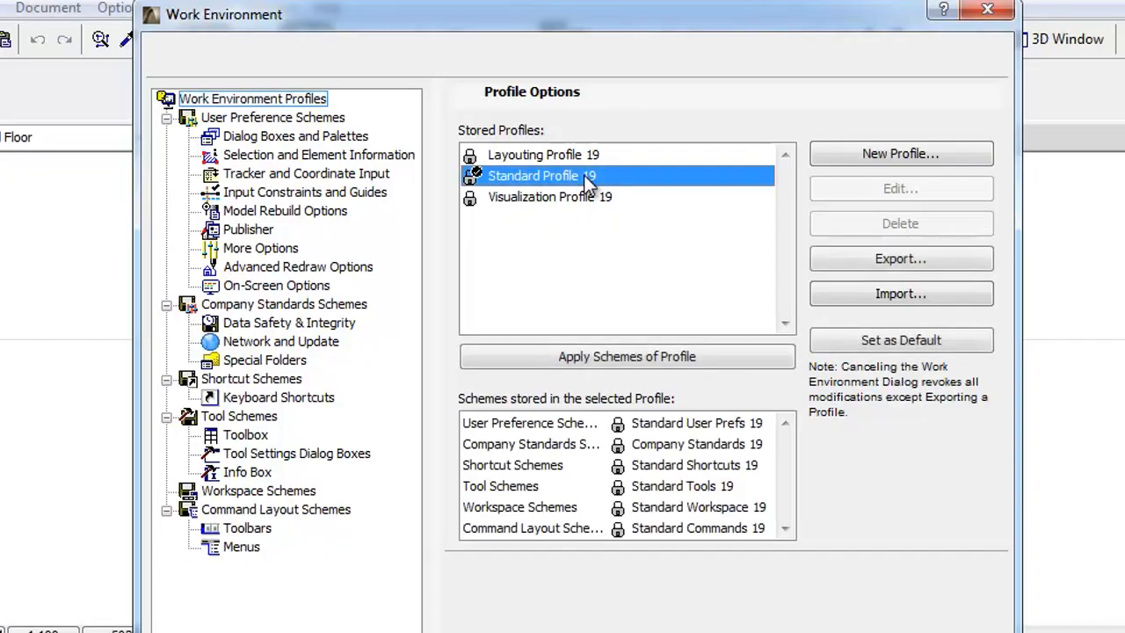
{"action": "mouse_move", "coordinate": [747, 360]}
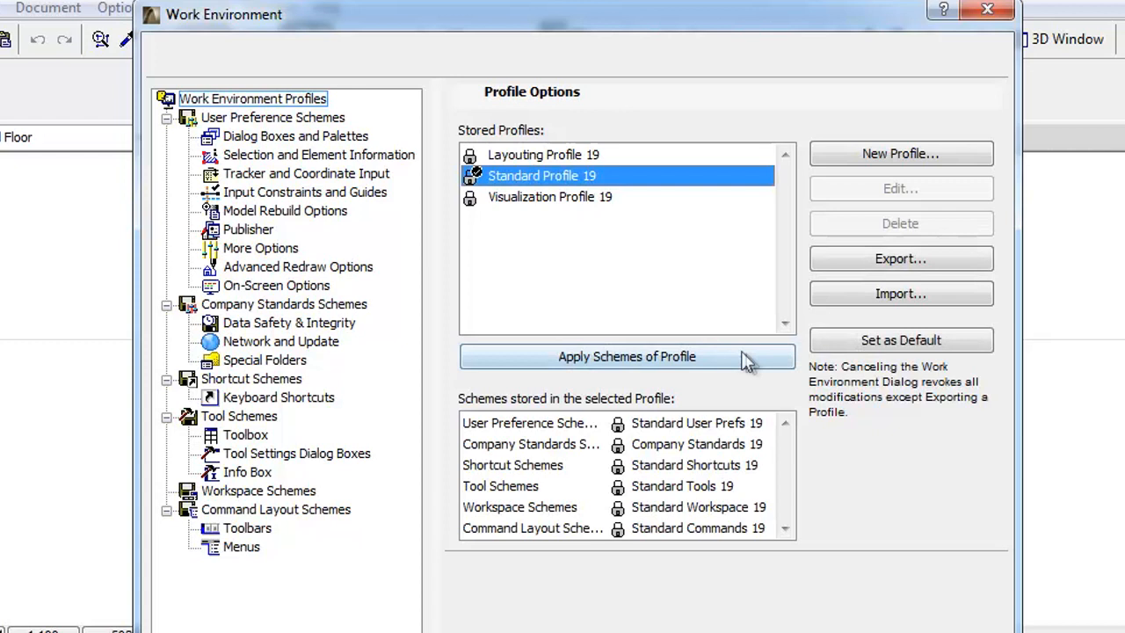
{"action": "left_click", "coordinate": [627, 356]}
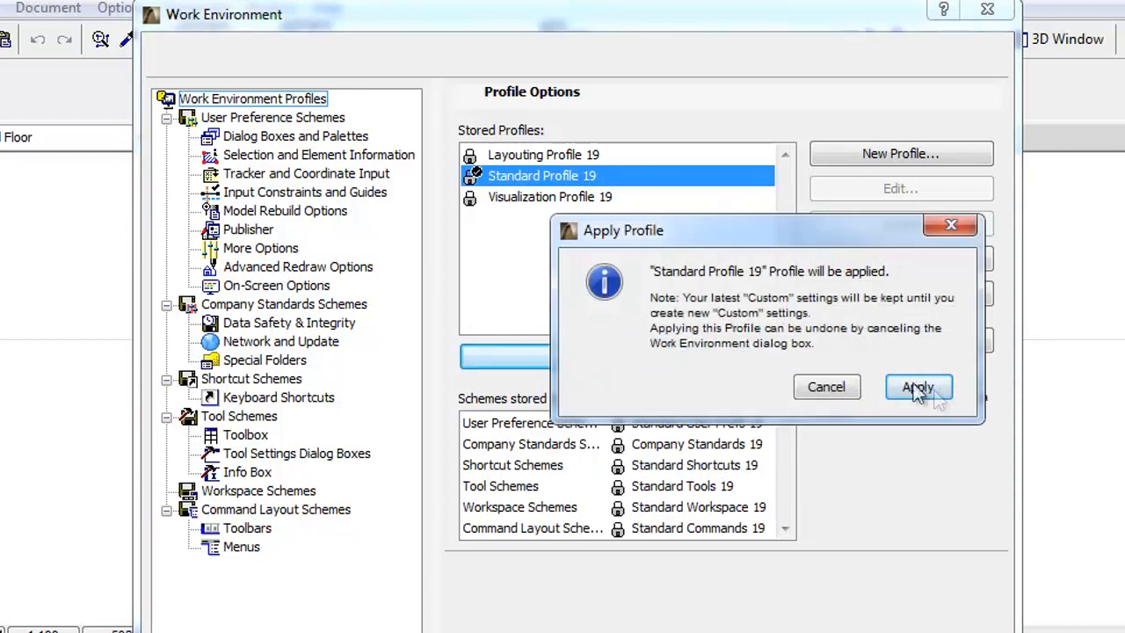
{"action": "left_click", "coordinate": [917, 387]}
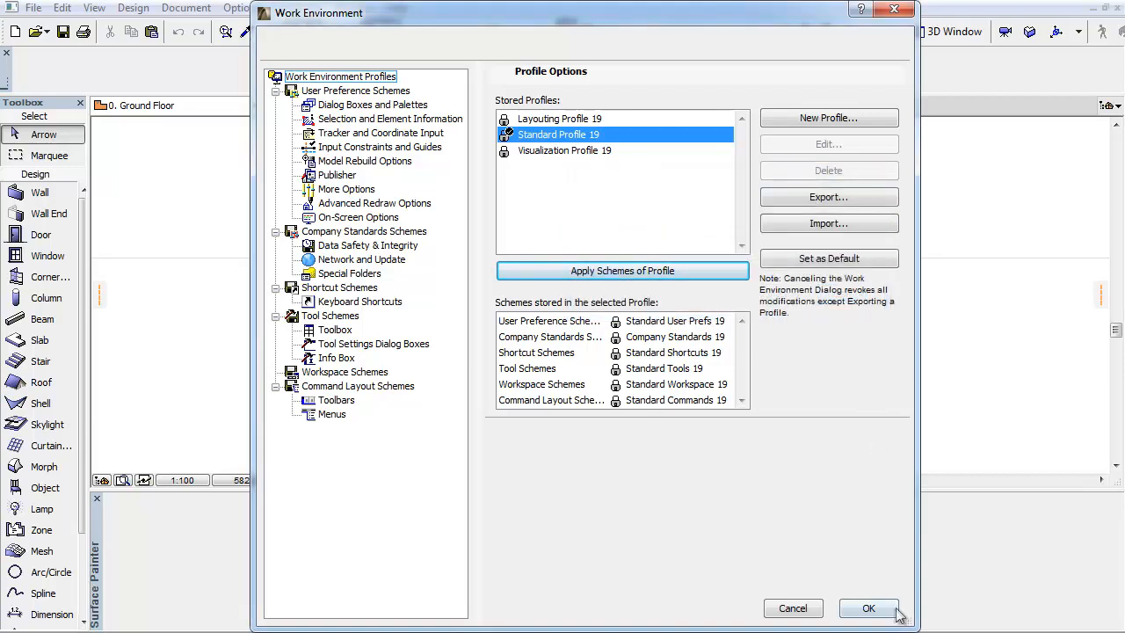
{"action": "left_click", "coordinate": [868, 608]}
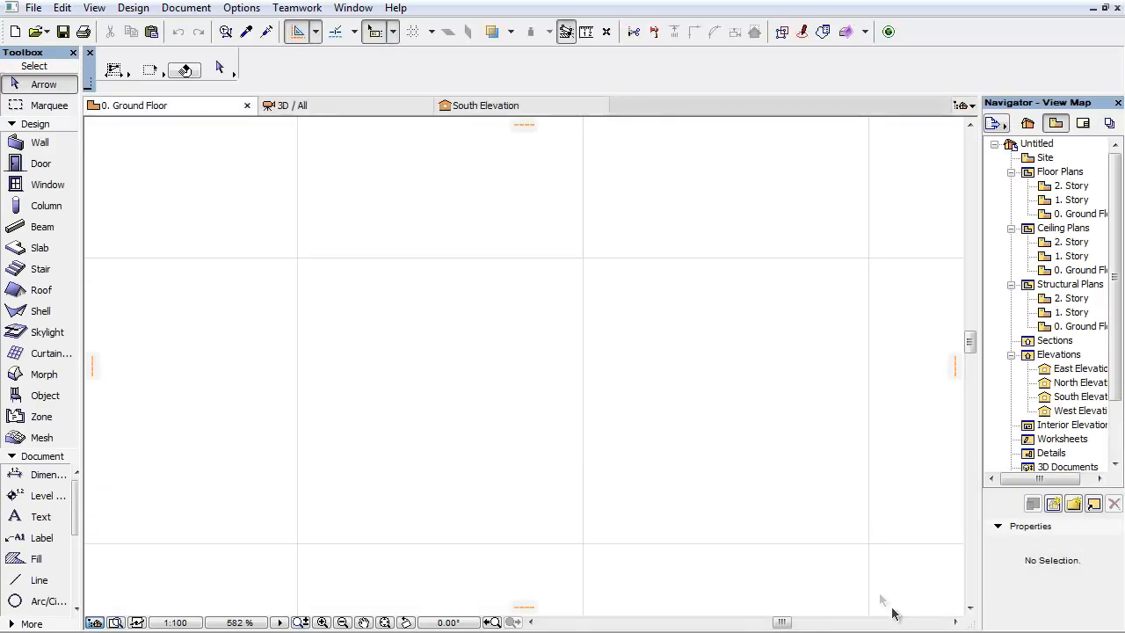
{"action": "mouse_move", "coordinate": [556, 268]}
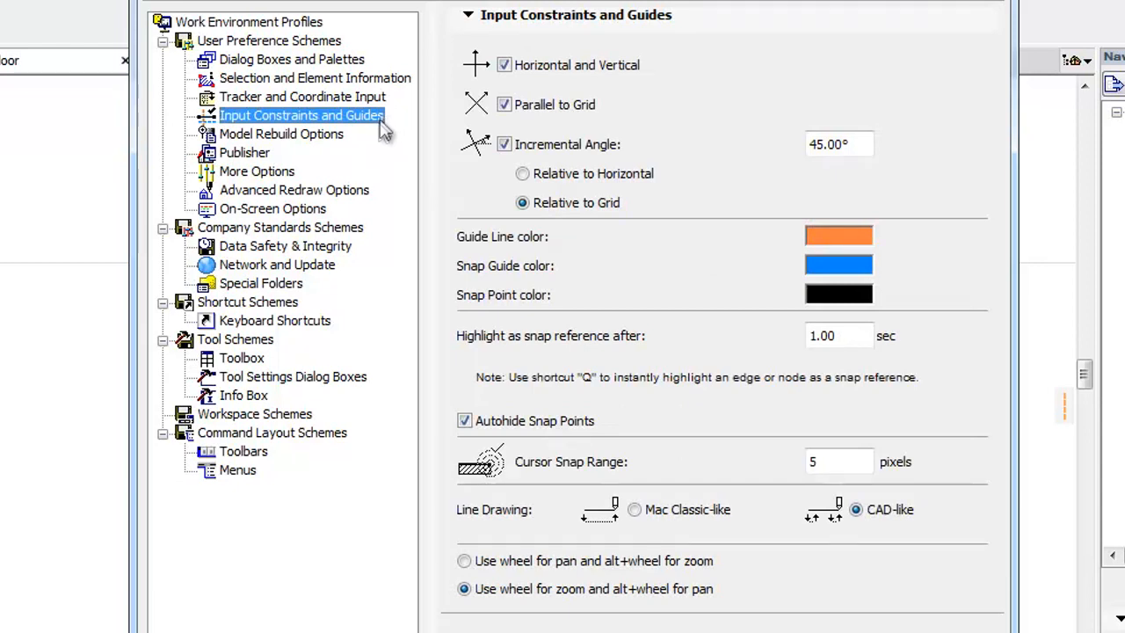
{"action": "mouse_move", "coordinate": [677, 150]}
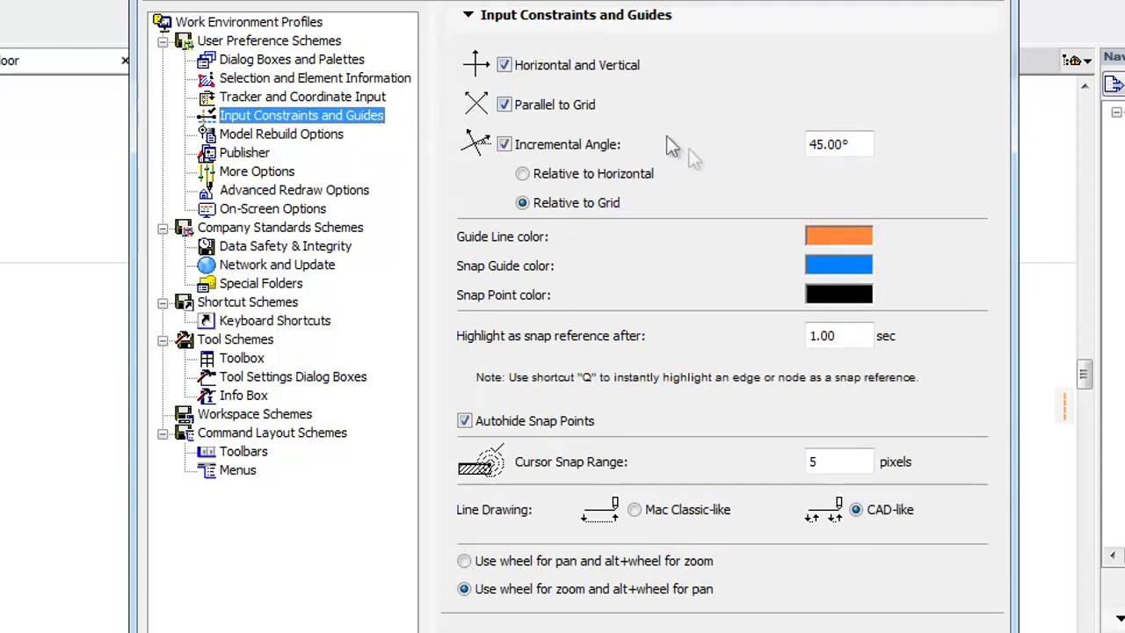
Show the Input Constraints and Guides page of Work Environment
{"action": "left_click", "coordinate": [281, 134]}
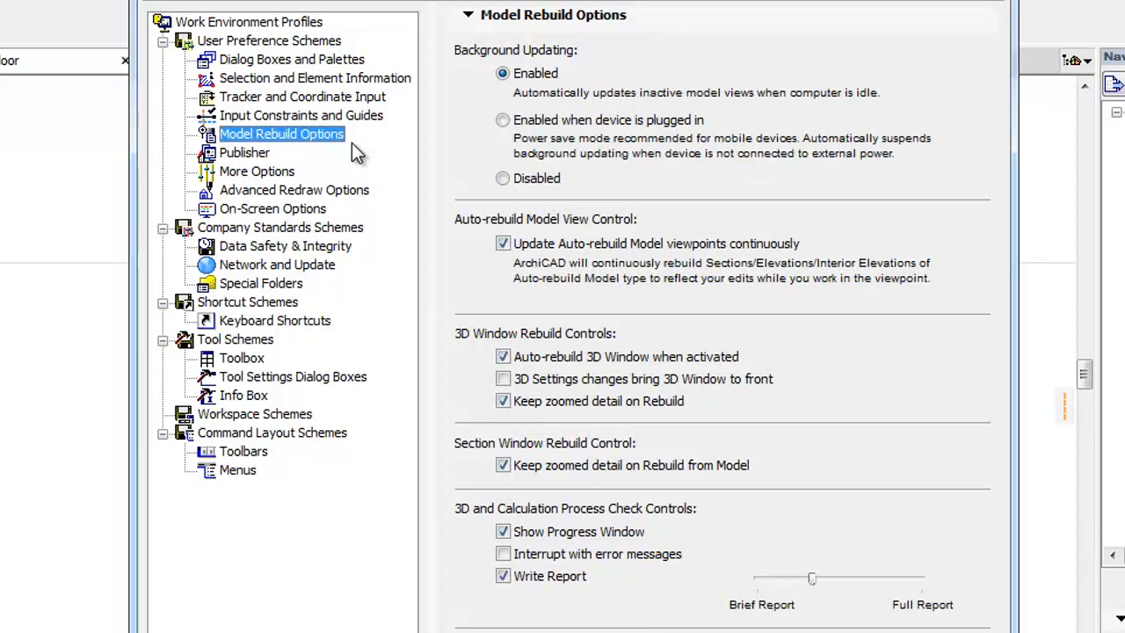
{"action": "mouse_move", "coordinate": [496, 93]}
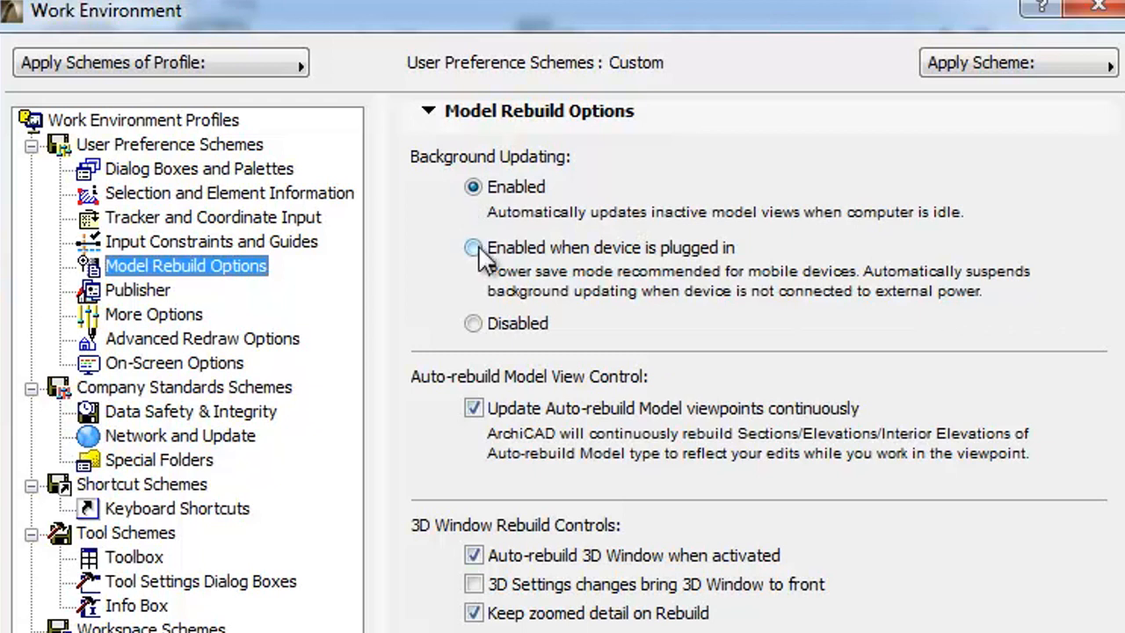
Try Background Updating options: enabled when plugged in, then disabled
{"action": "left_click", "coordinate": [473, 247]}
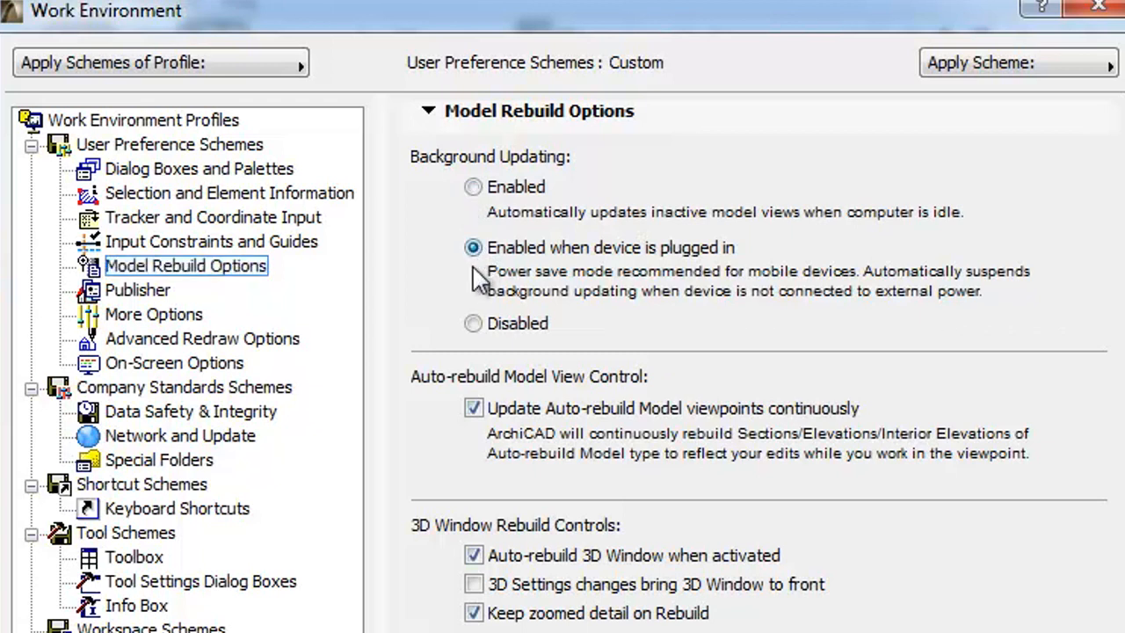
{"action": "mouse_move", "coordinate": [464, 286]}
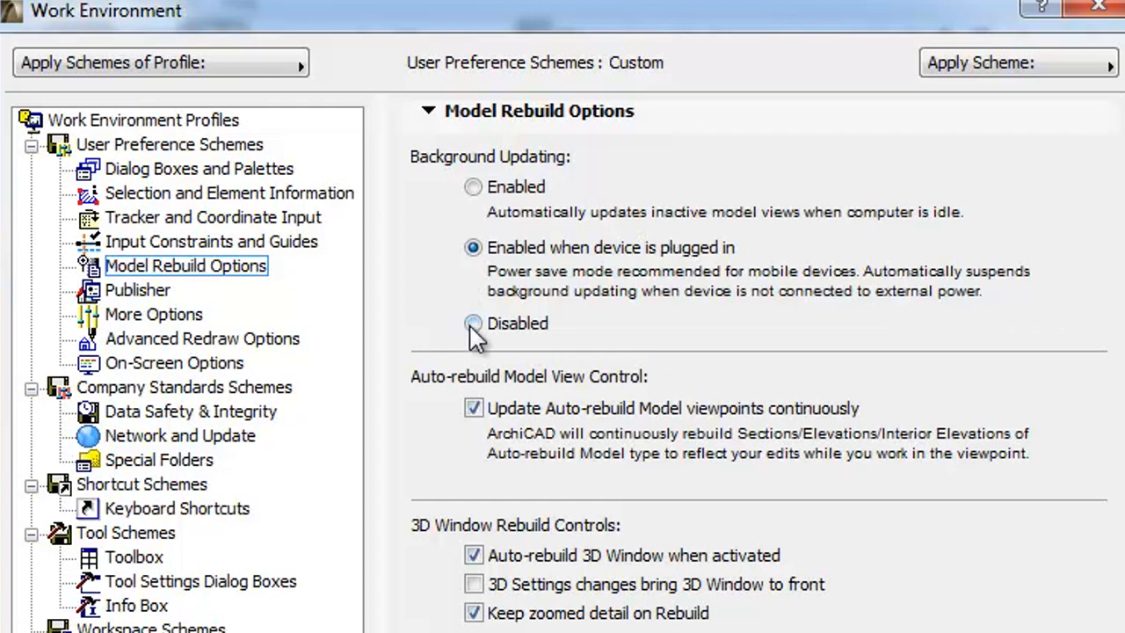
{"action": "left_click", "coordinate": [473, 324]}
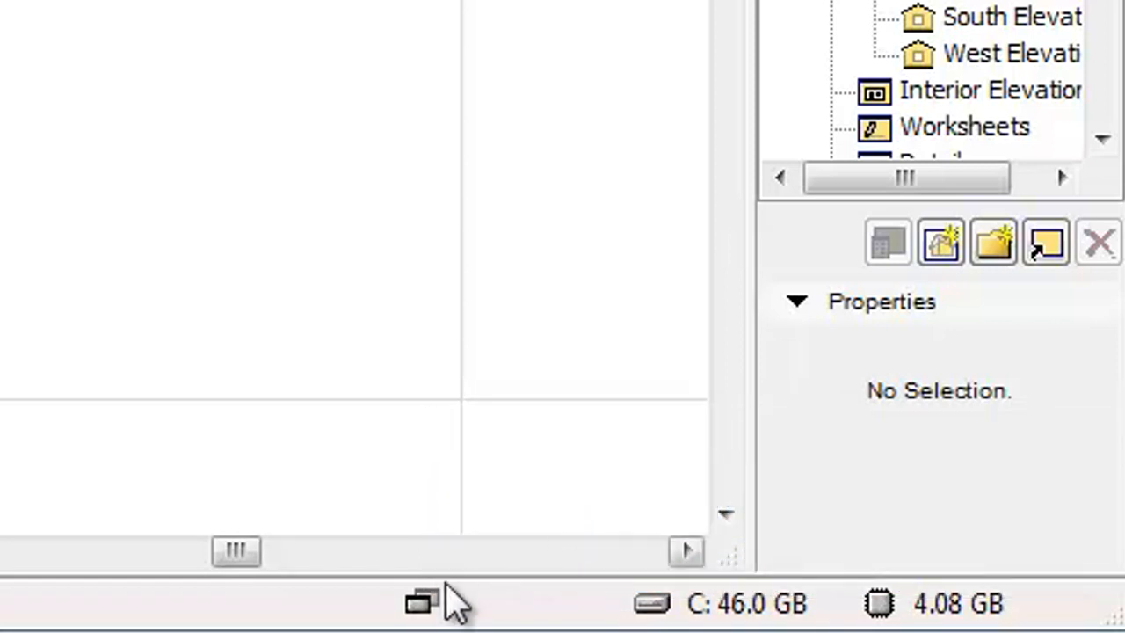
Suspend background model updating via the status bar indicator
{"action": "left_click", "coordinate": [421, 603]}
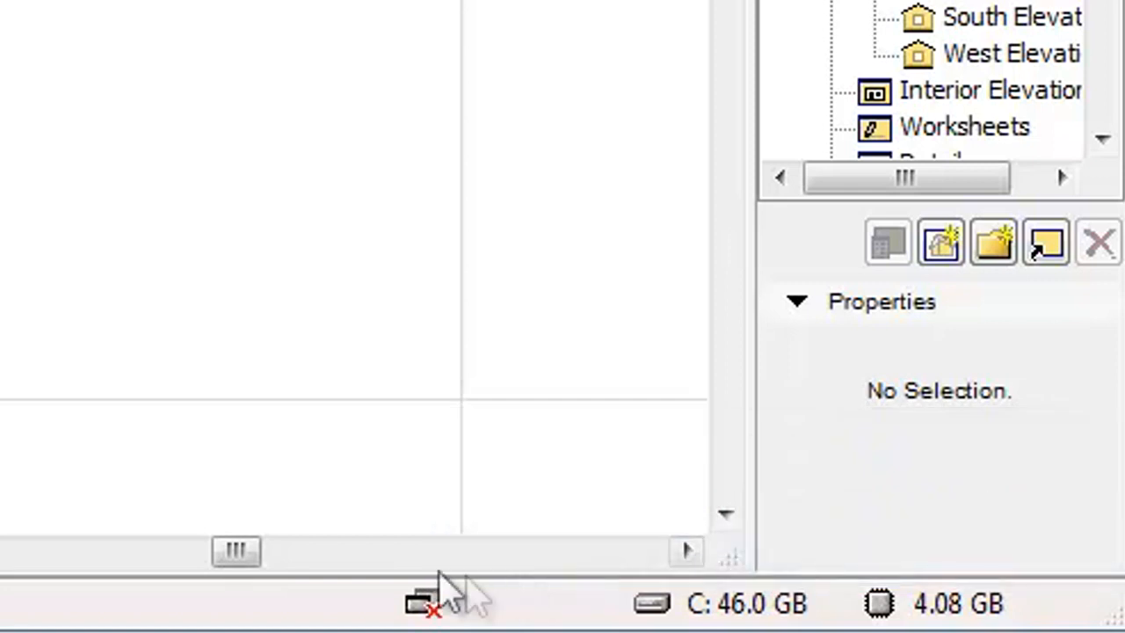
{"action": "mouse_move", "coordinate": [422, 602]}
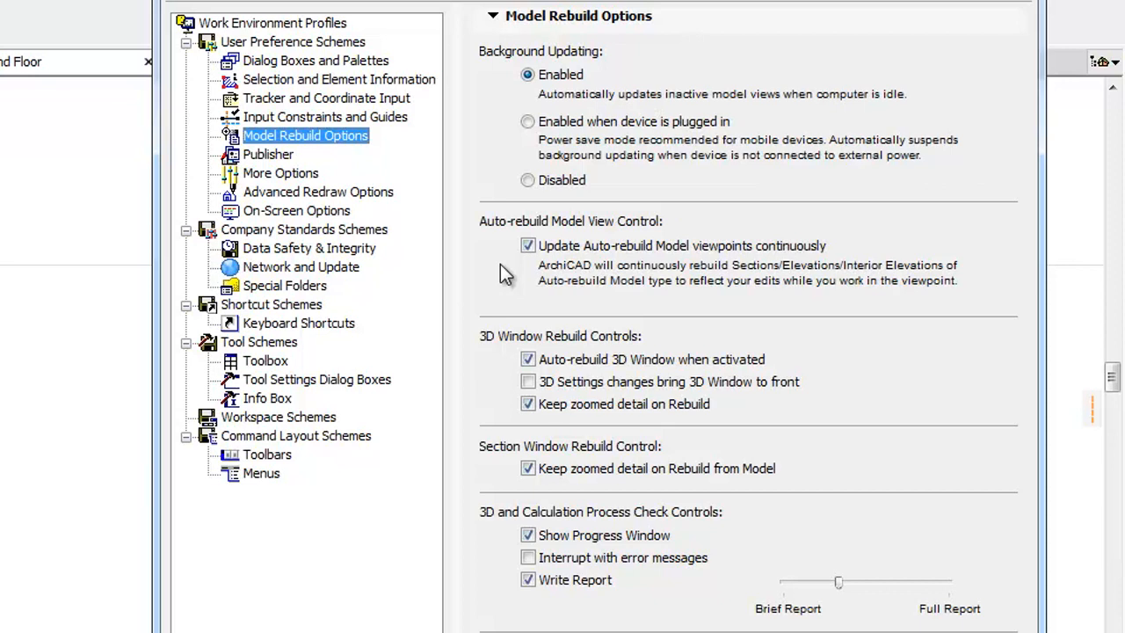
Show the stored Custom, Layouting, Standard and Visualization workspace schemes
{"action": "scroll", "scroll_direction": "down", "scroll_amount": 3}
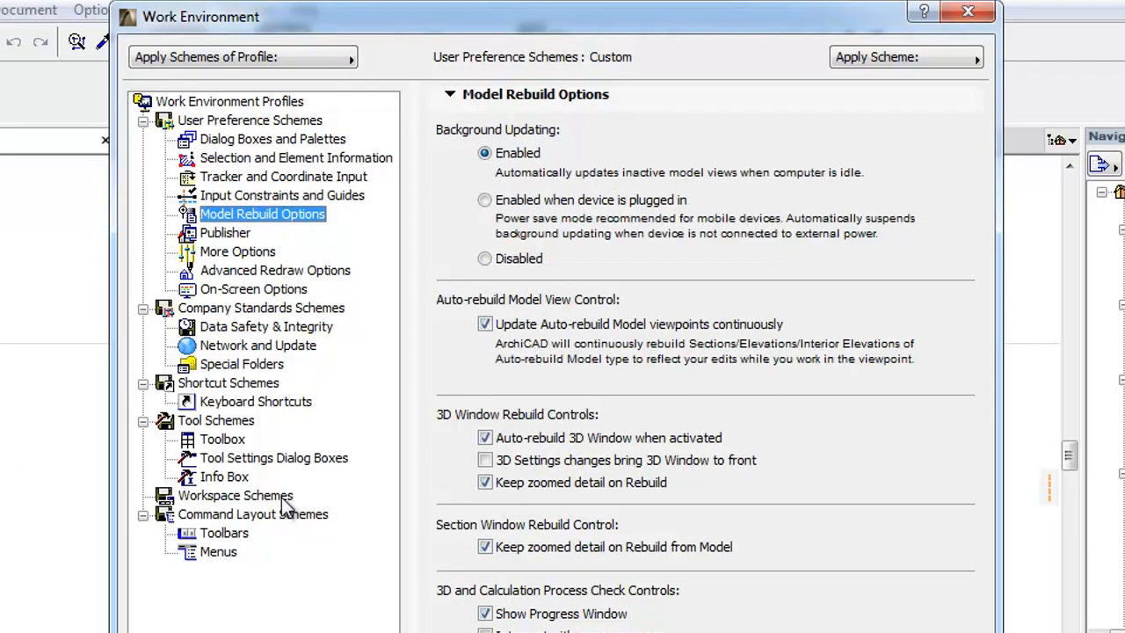
{"action": "left_click", "coordinate": [235, 495]}
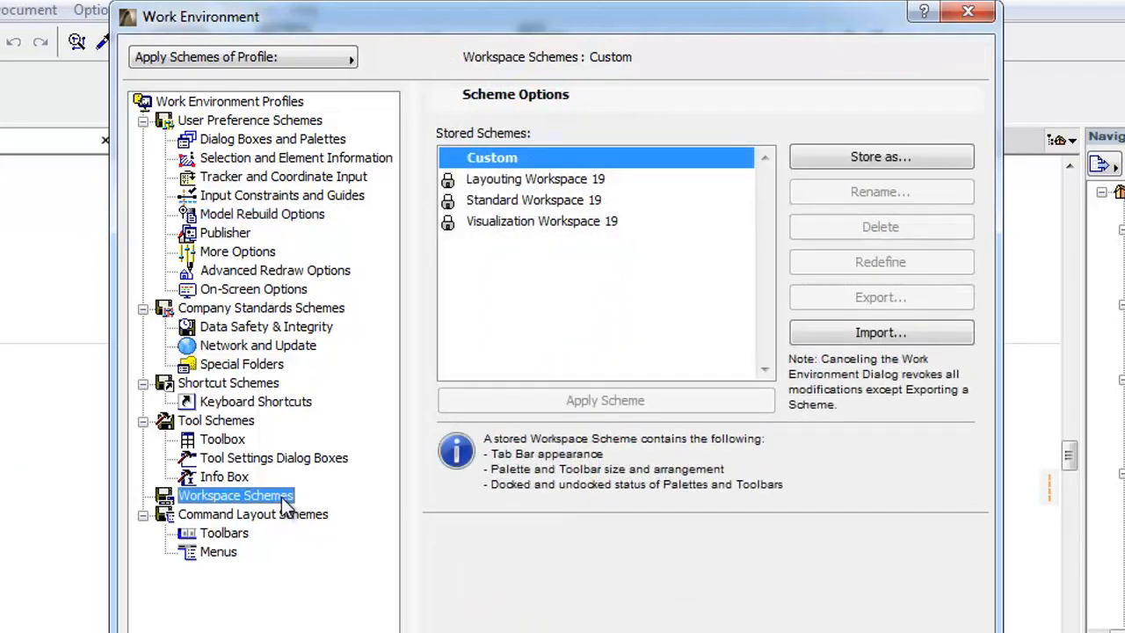